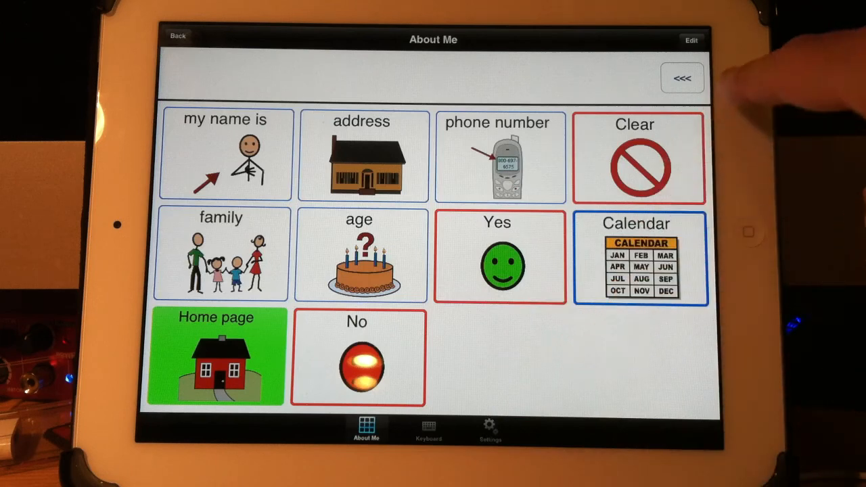
Step: Add a new page in the empty cell after No on About Me
left_click(691, 39)
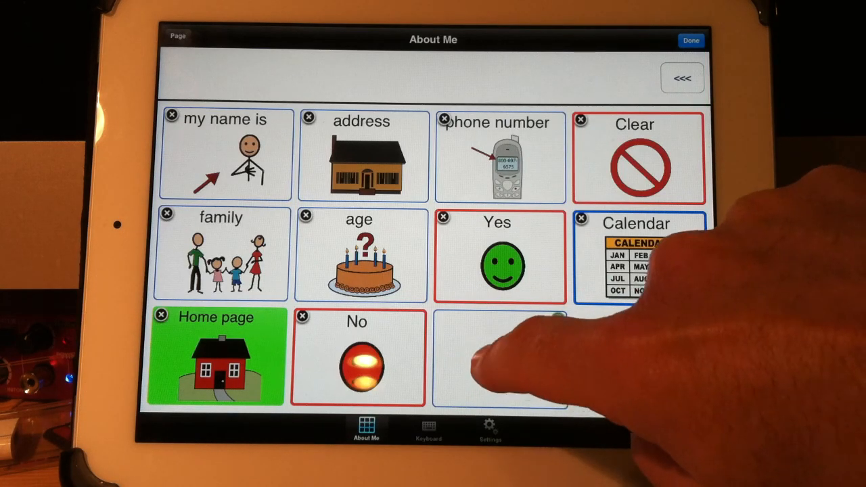
left_click(500, 358)
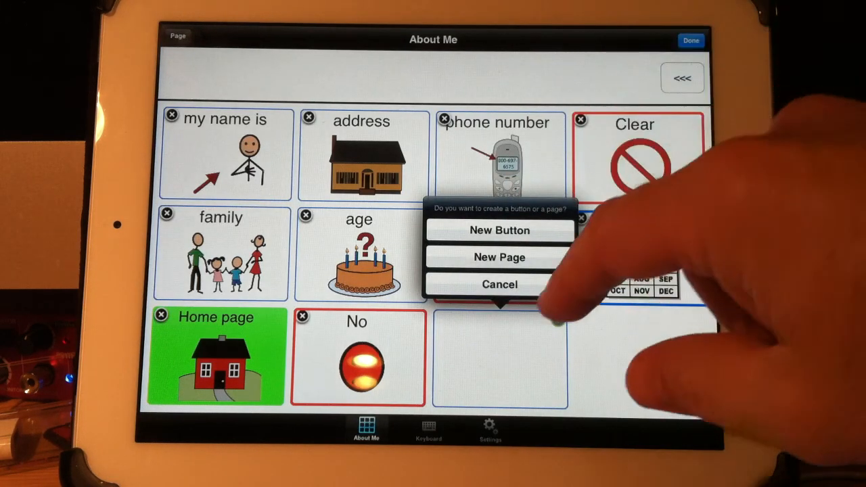
left_click(499, 257)
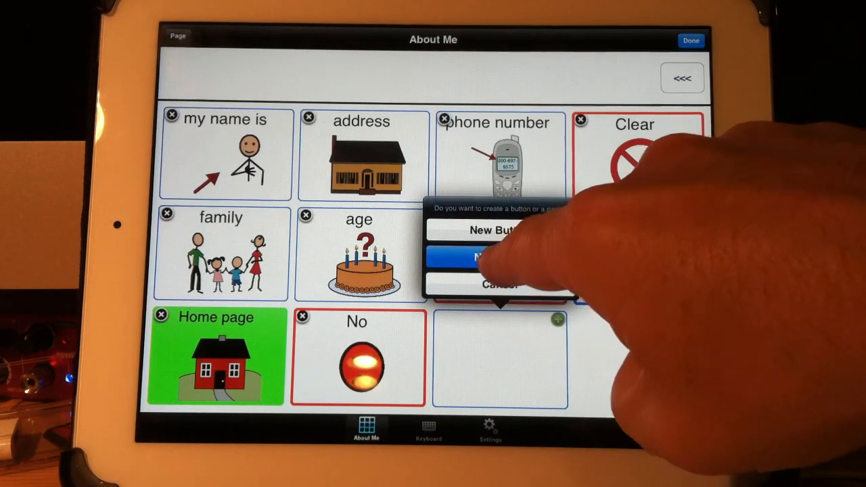
left_click(499, 257)
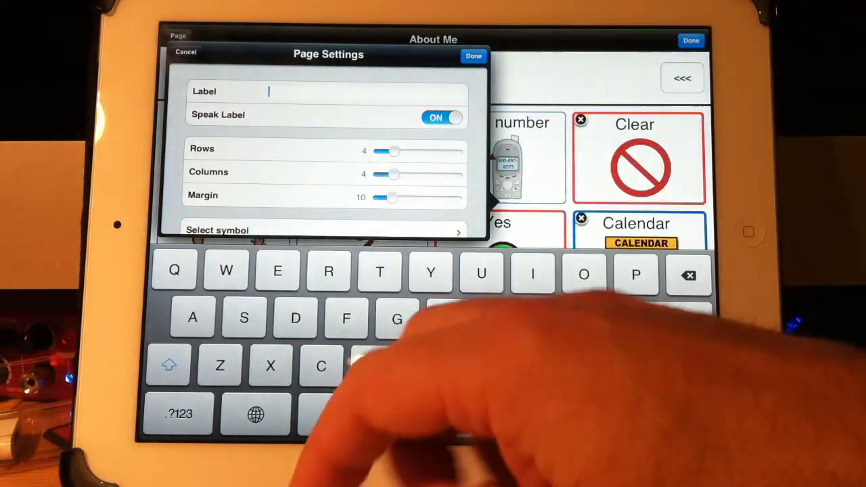
Step: Label the new page 'Work' and set its grid to 6 rows and 6 columns
type("Wo")
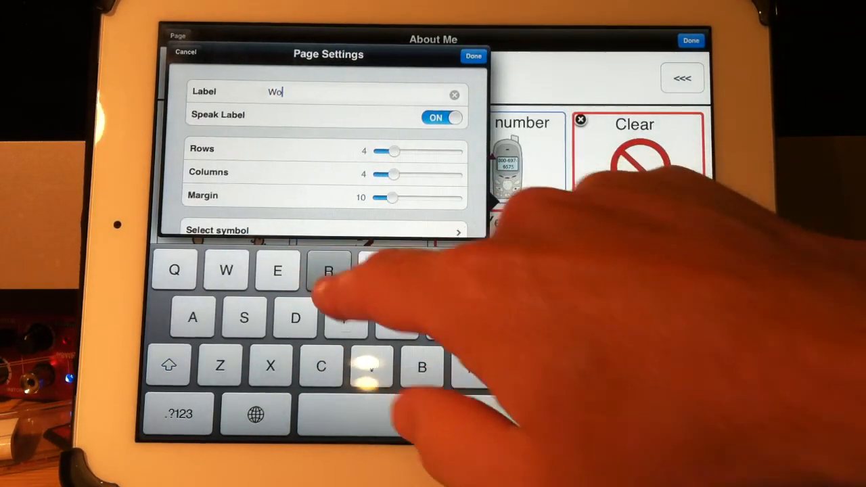
type("rk")
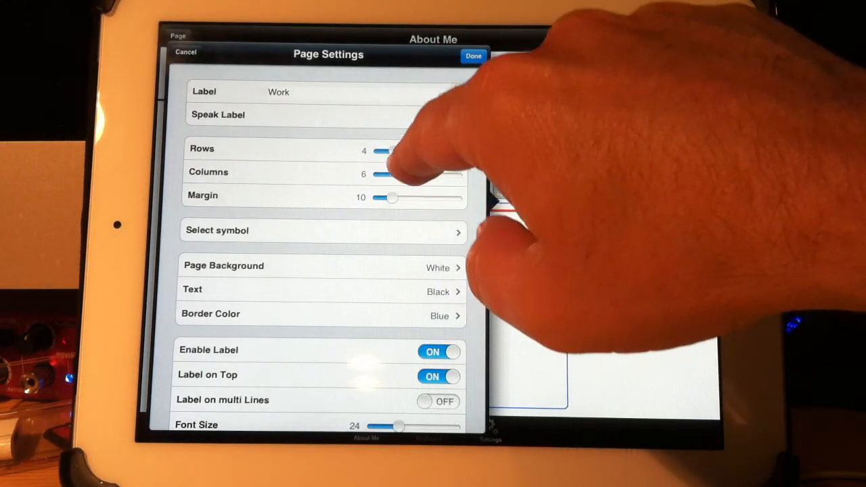
left_click_drag(382, 151, 392, 151)
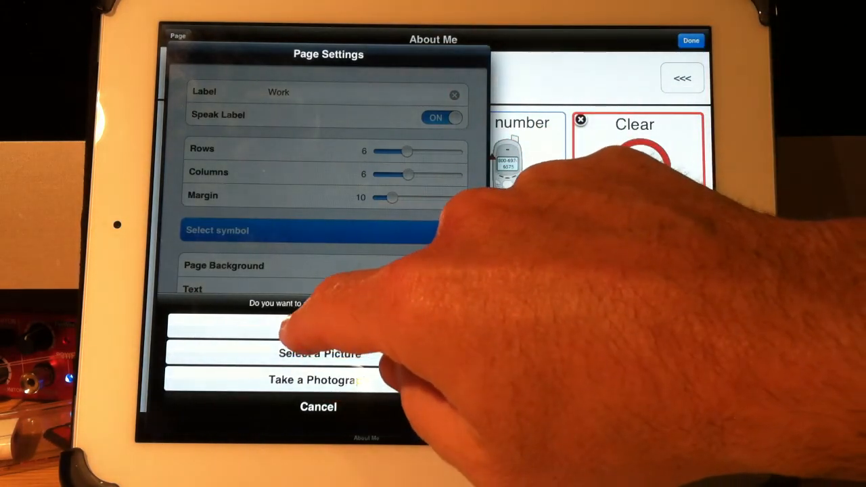
Step: Search the symbol library for 'office' and assign the Office symbol to the Work page
left_click(318, 406)
type("office")
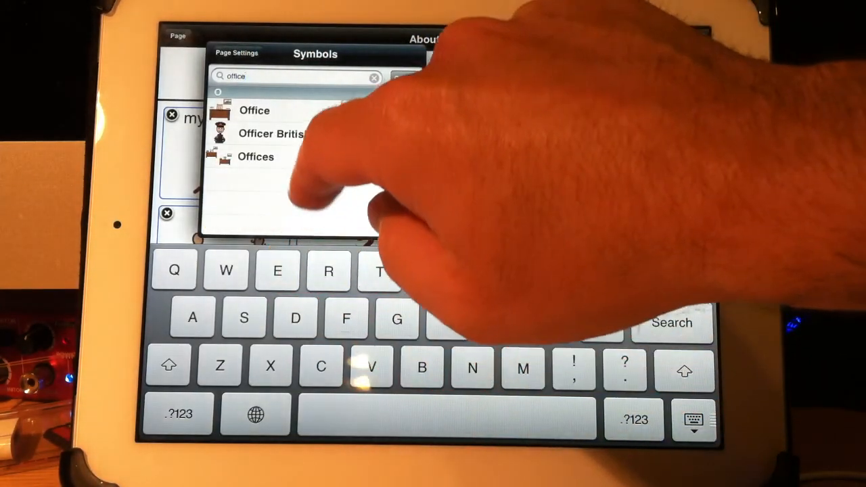
left_click(255, 110)
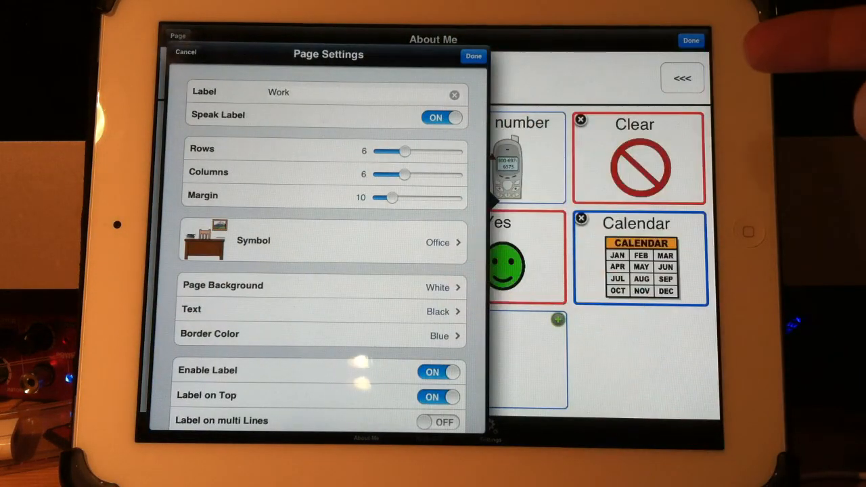
scroll("down", 3)
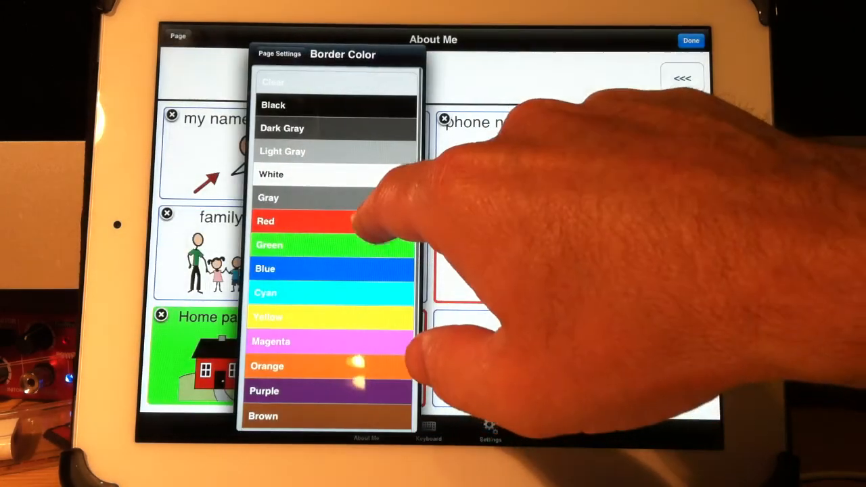
Step: Set the Work button's border color to red and finish page settings
left_click(265, 221)
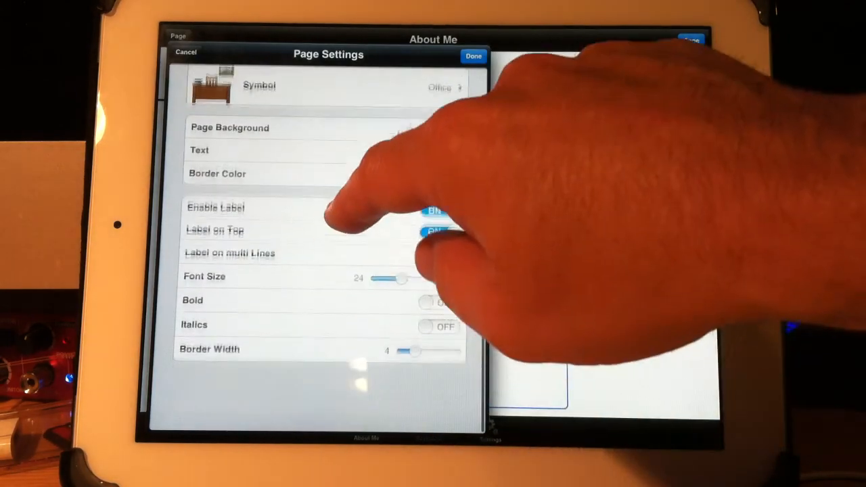
scroll("down", 3)
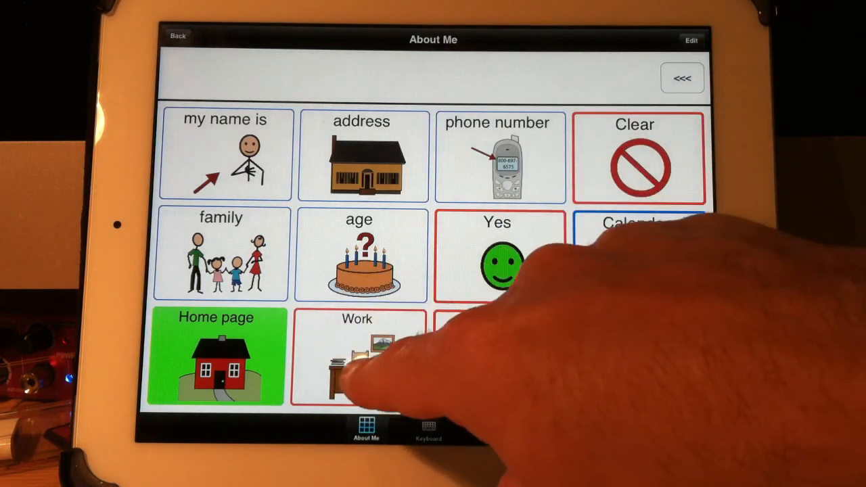
Step: Open the Work tile, cancel adding a new button, then reopen the Work page
left_click(355, 359)
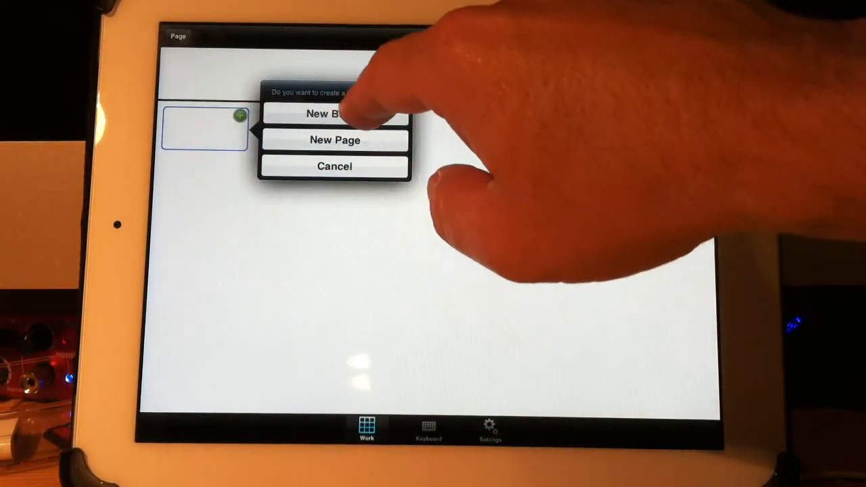
left_click(328, 112)
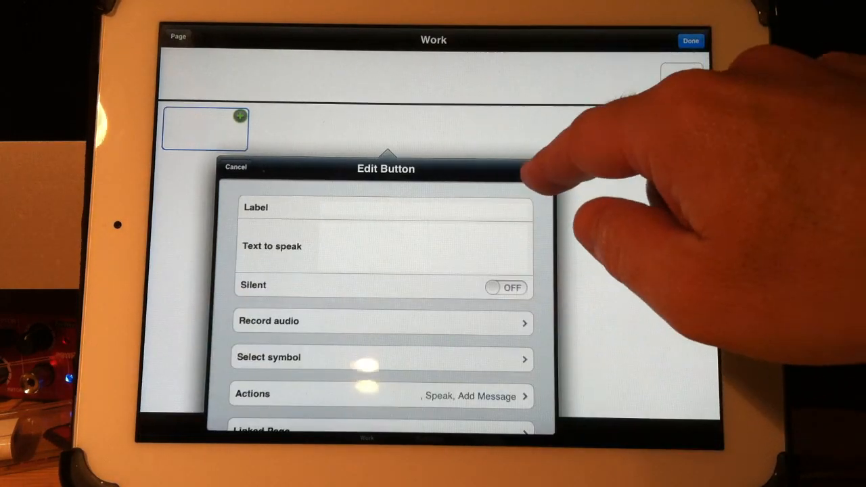
left_click(235, 167)
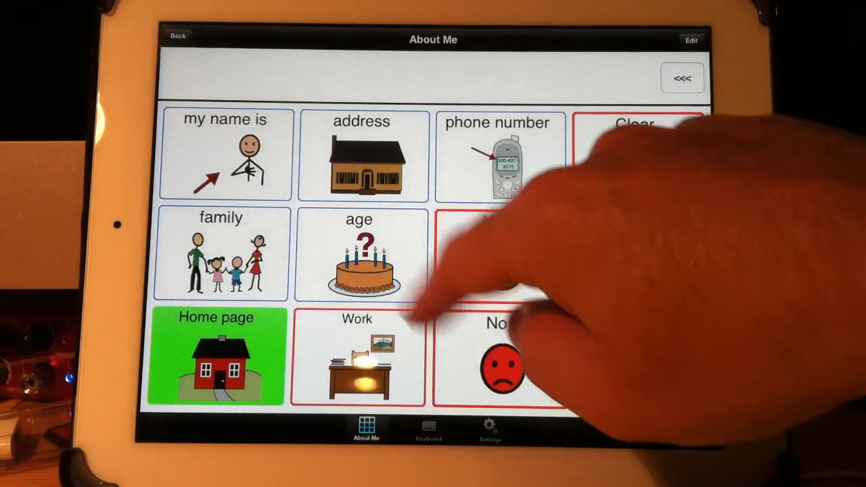
left_click(355, 358)
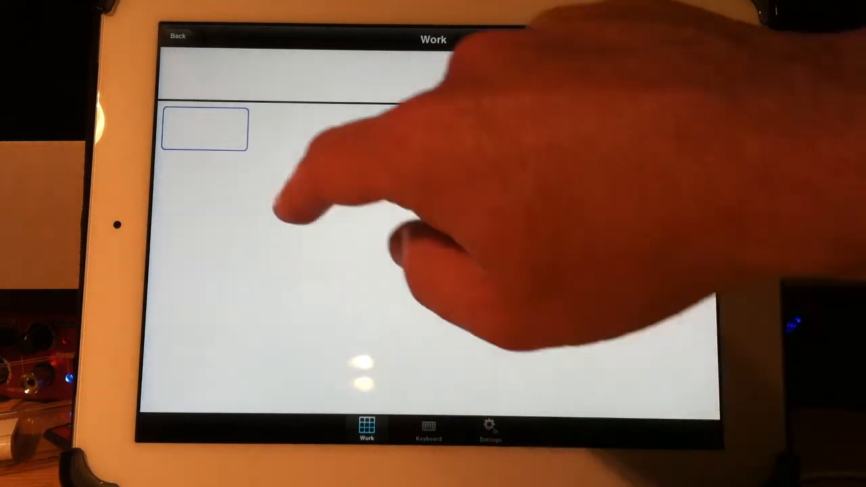